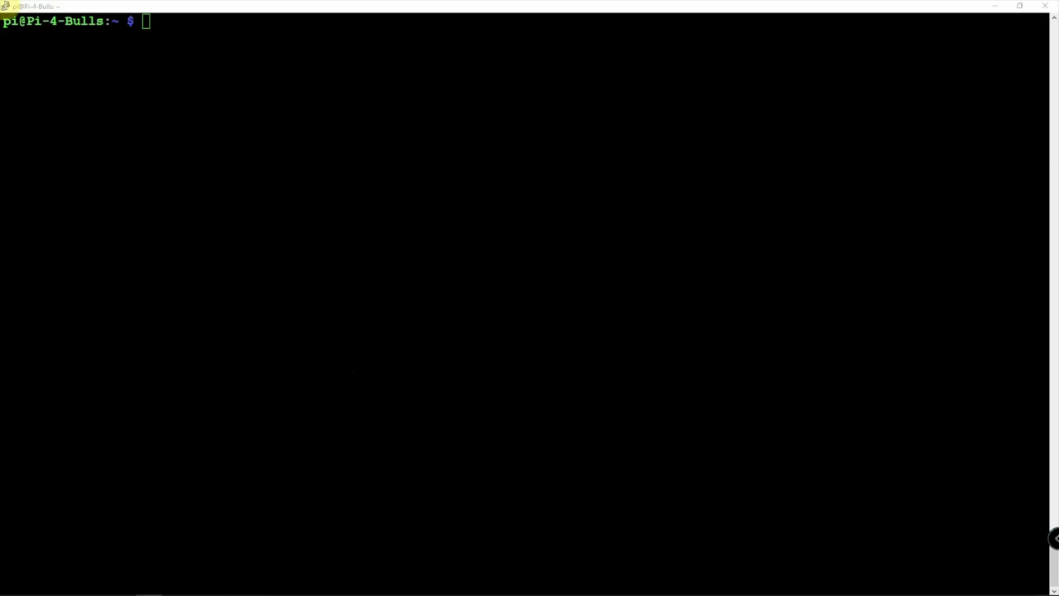
{"action": "mouse_move", "coordinate": [307, 226]}
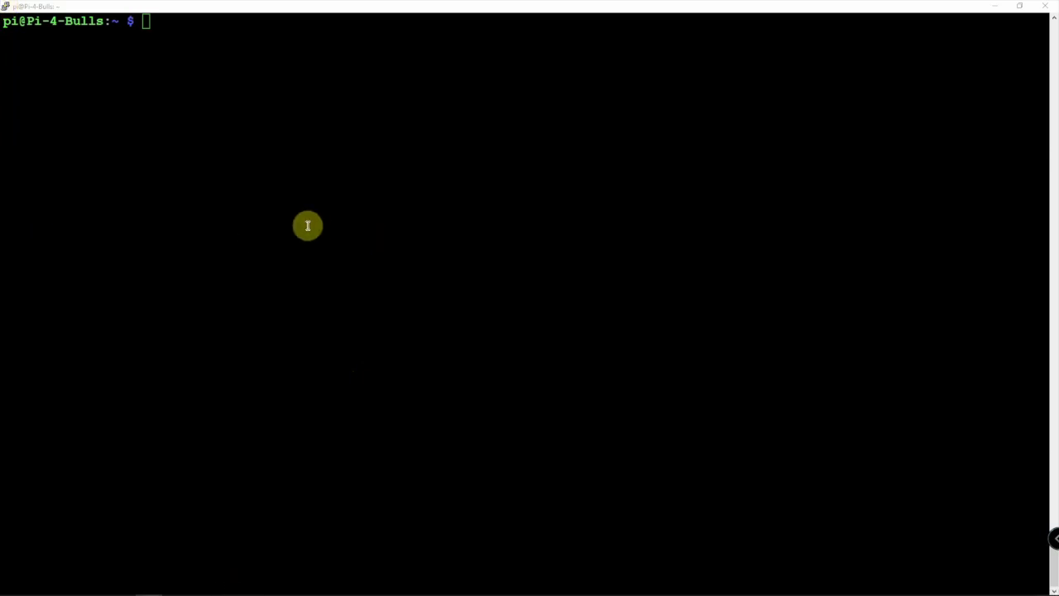
{"action": "mouse_move", "coordinate": [179, 110]}
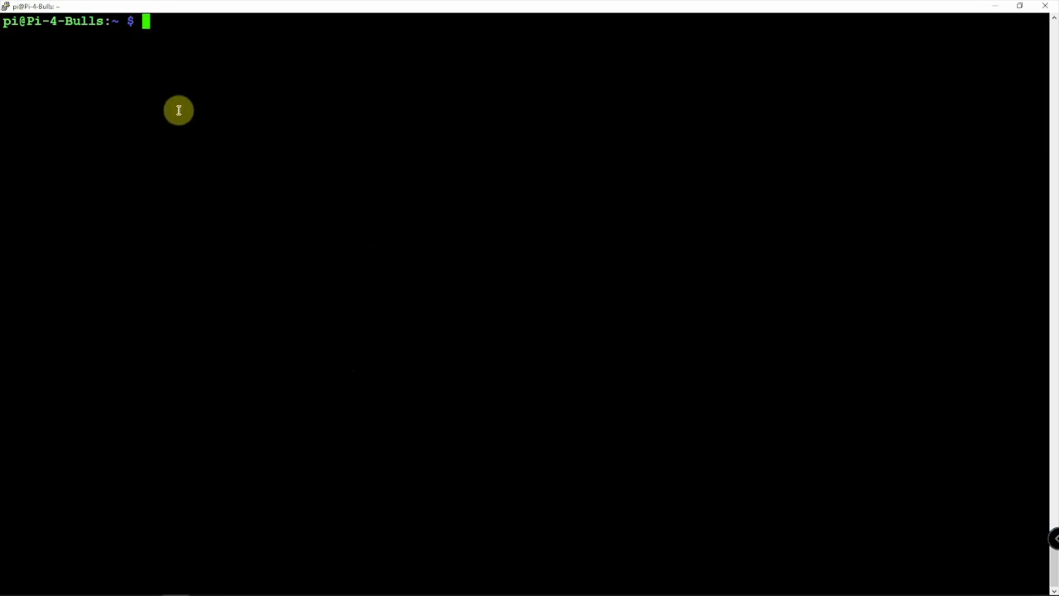
{"action": "mouse_move", "coordinate": [234, 68]}
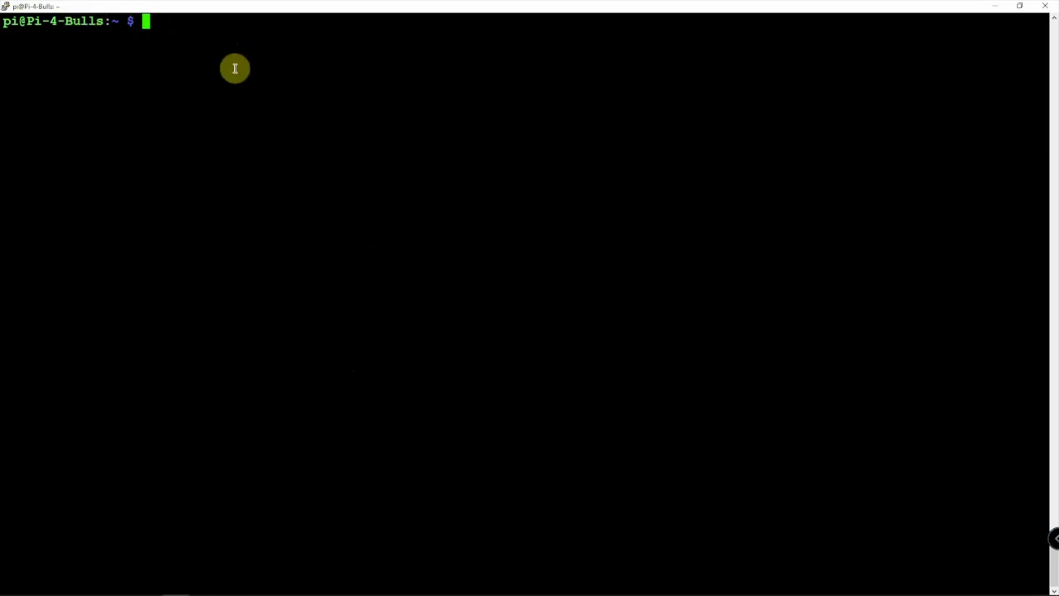
Check the Pi's OS release, then run sudo apt update, showing 108 upgradable packages.
{"action": "type", "text": "cat /etc/os-release"}
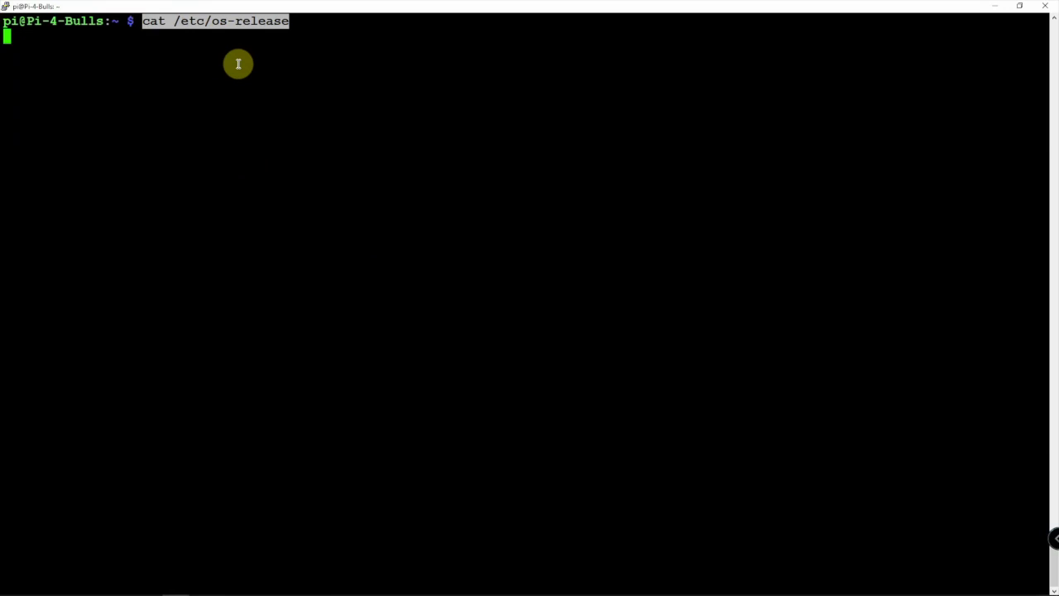
{"action": "key", "text": "Return"}
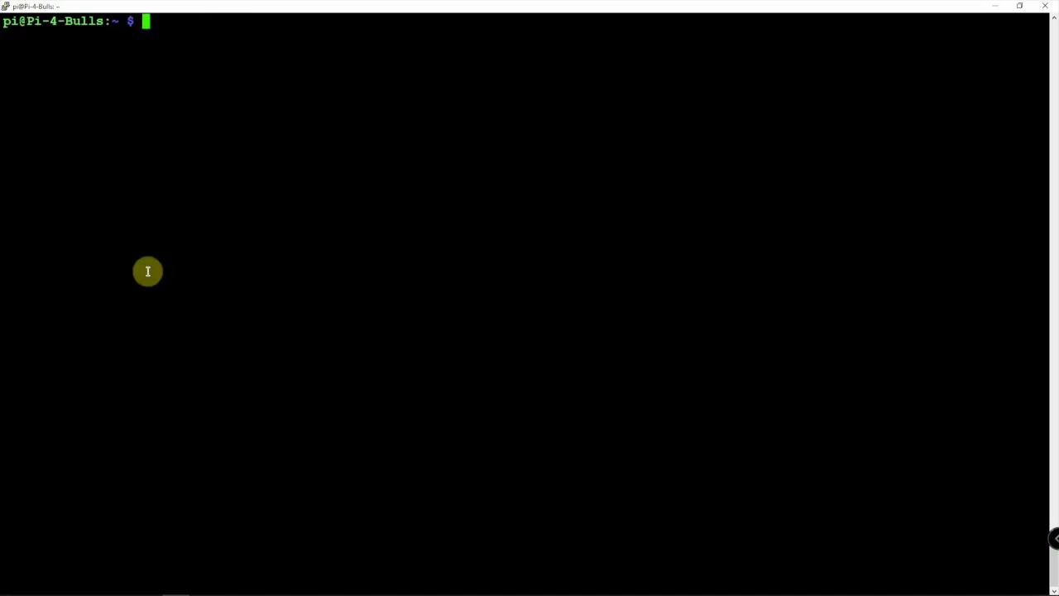
{"action": "type", "text": "sudo apt upa"}
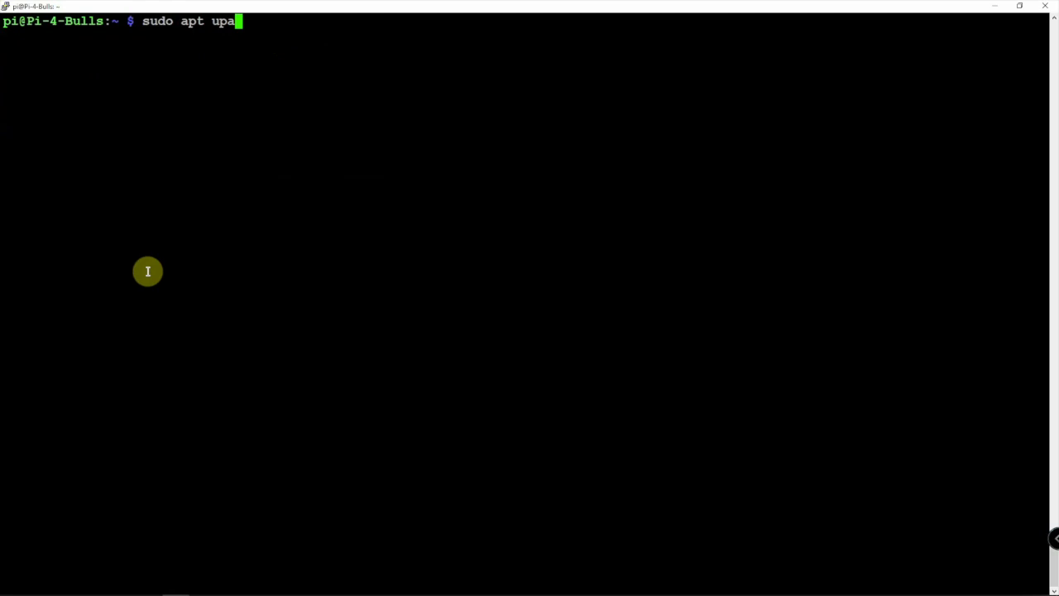
{"action": "type", "text": "date"}
{"action": "key", "text": "Return"}
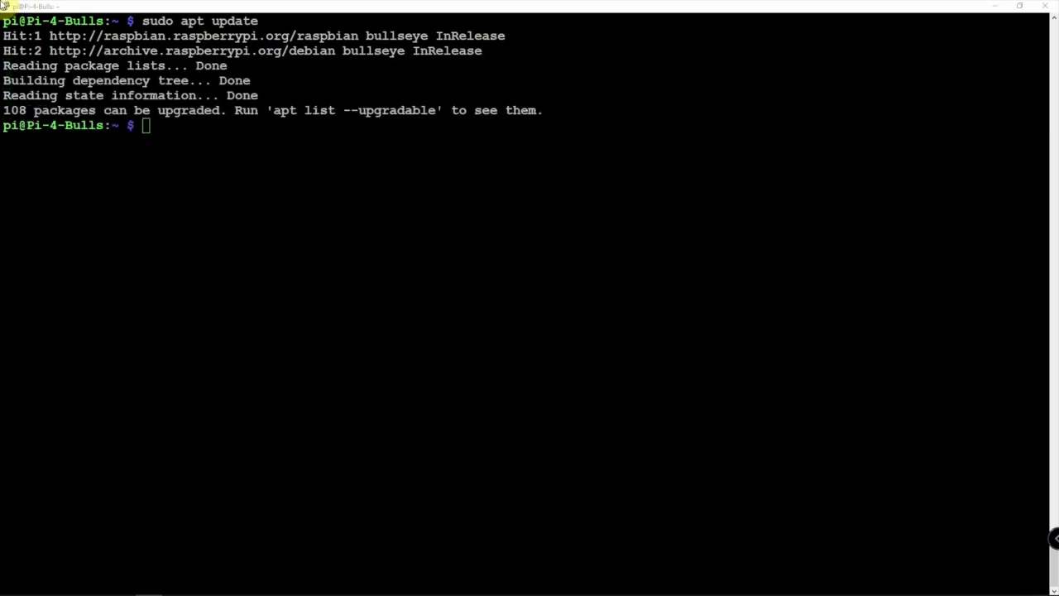
Install python3-numpy, psutil, zmq, pyqt5, g++, libpython3-dev and pip, then pip-install urh 2.9.2.
{"action": "type", "text": "sudo apt-get install python3-numpy python3-psutil python3-zmq python3-pyqt5 g++ libpython3-dev python3-pip"}
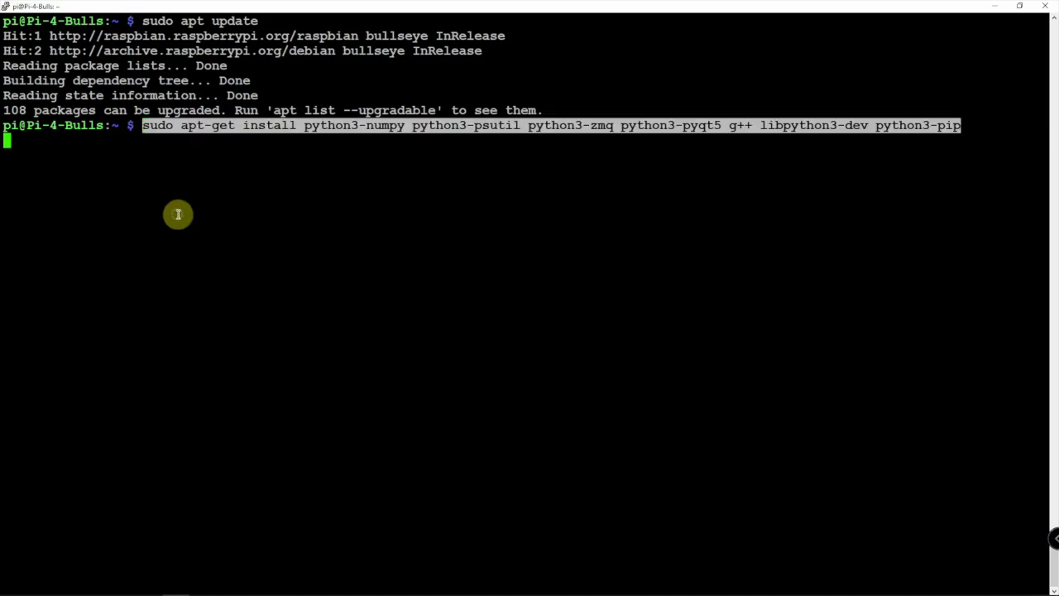
{"action": "key", "text": "Return"}
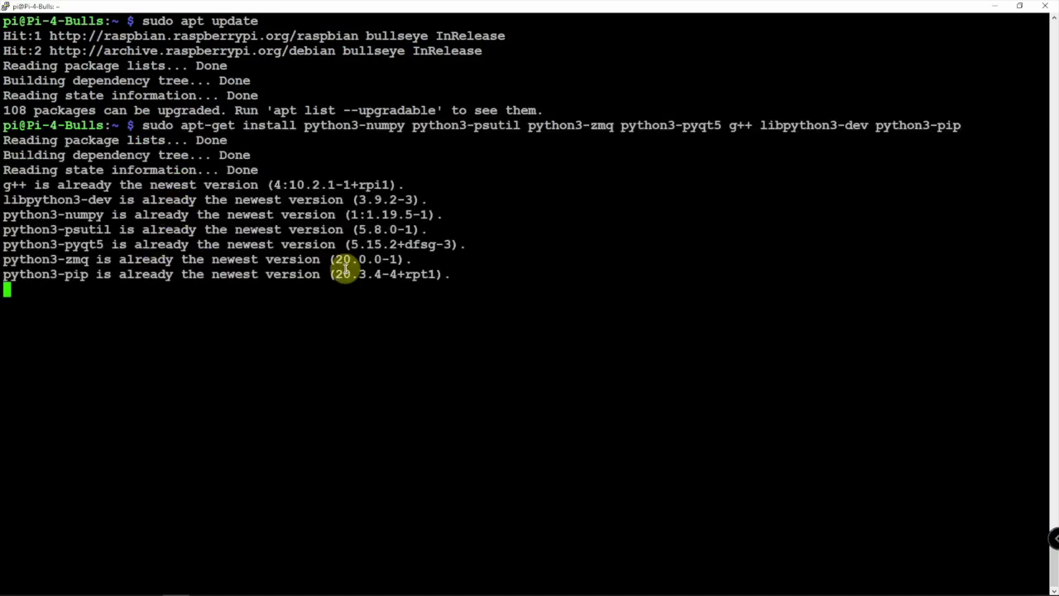
{"action": "key", "text": "Return"}
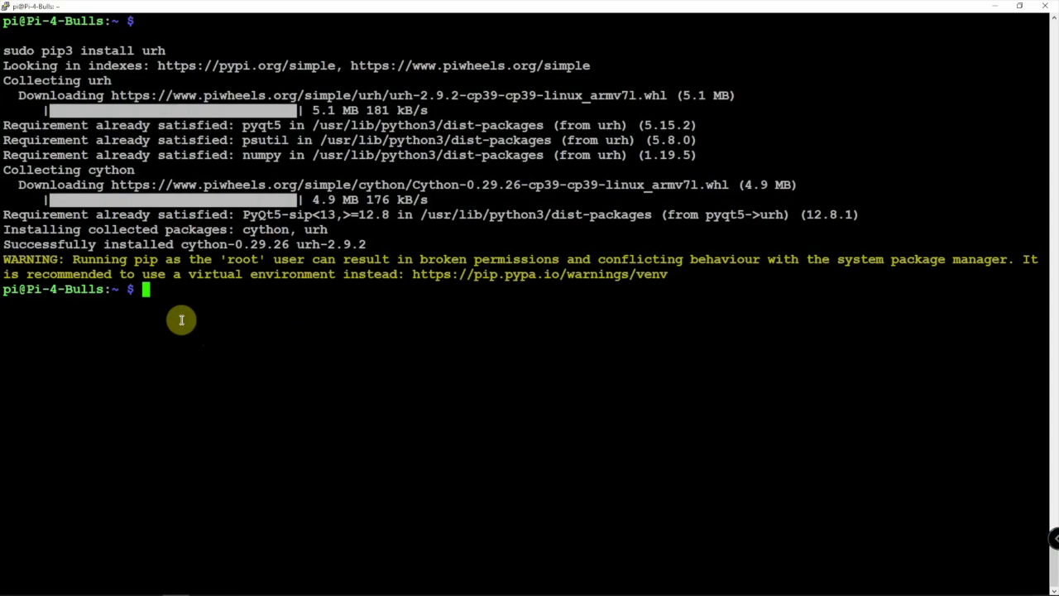
Run sudo pip3 install numpy, confirming numpy 1.19.5 is already satisfied.
{"action": "type", "text": "sudo pip3 install"}
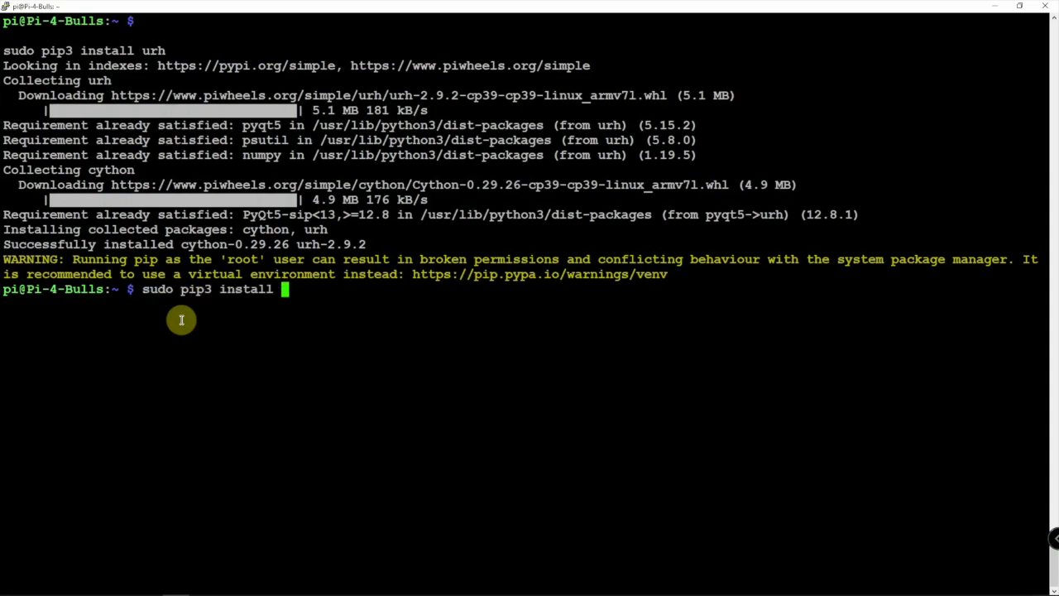
{"action": "type", "text": "numpy"}
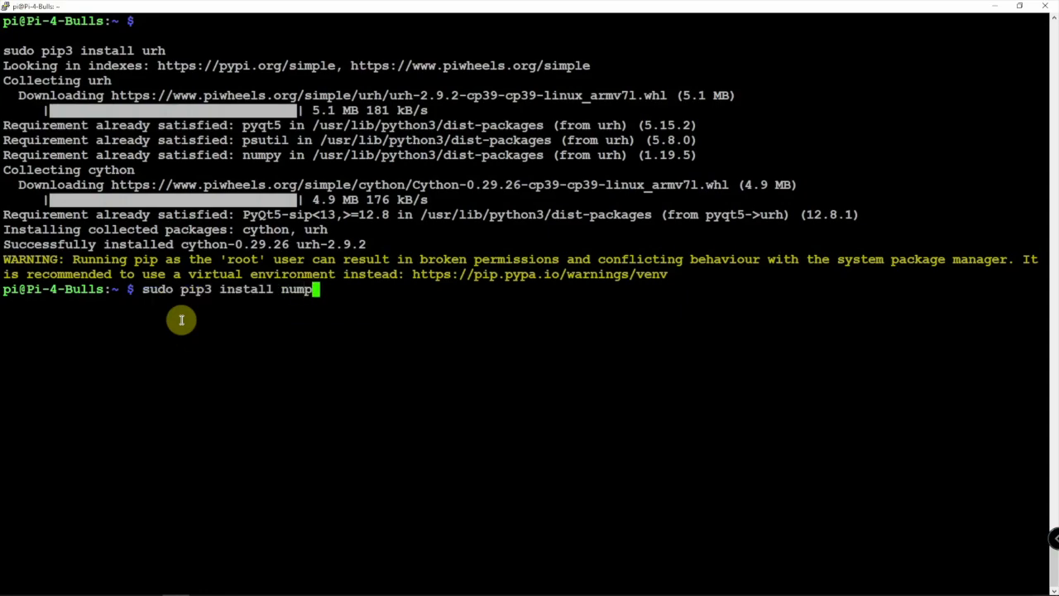
{"action": "key", "text": "Return"}
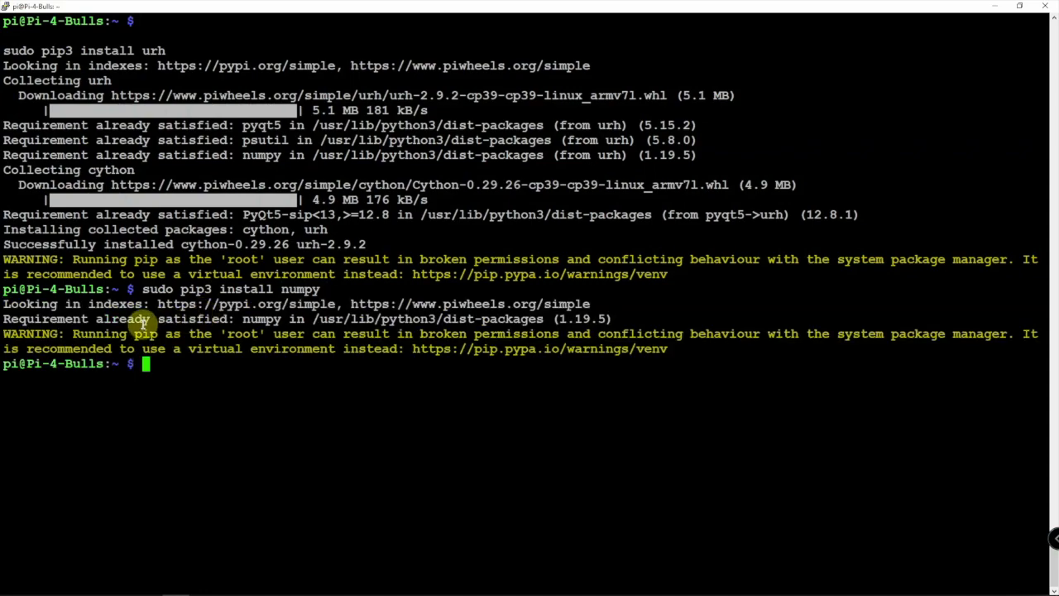
{"action": "mouse_move", "coordinate": [177, 376]}
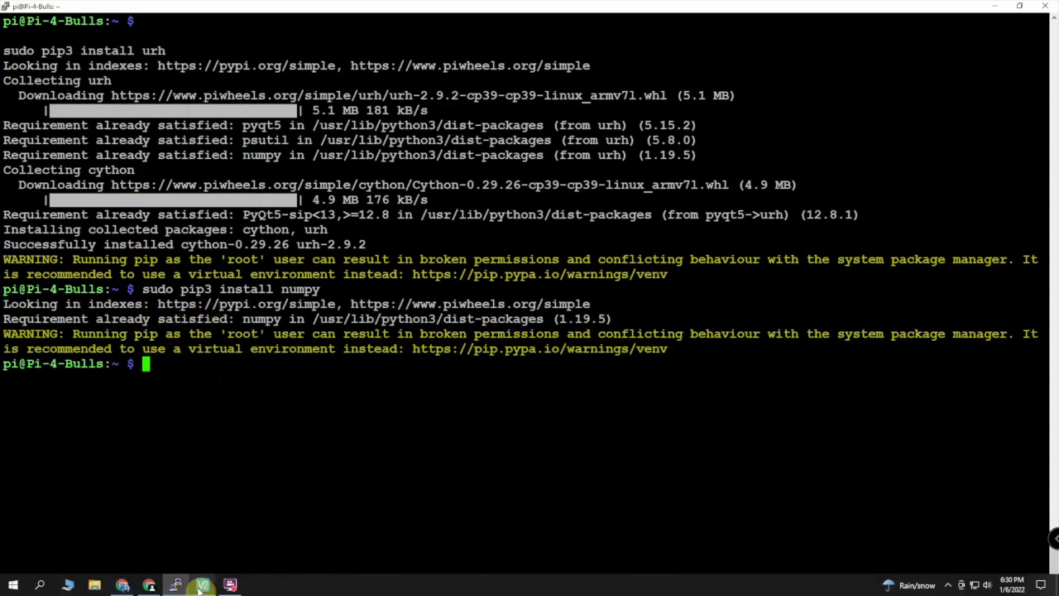
Launch urh in the VNC desktop terminal, hit the numpy incompatibility error, return to PuTTY.
{"action": "left_click", "coordinate": [202, 585]}
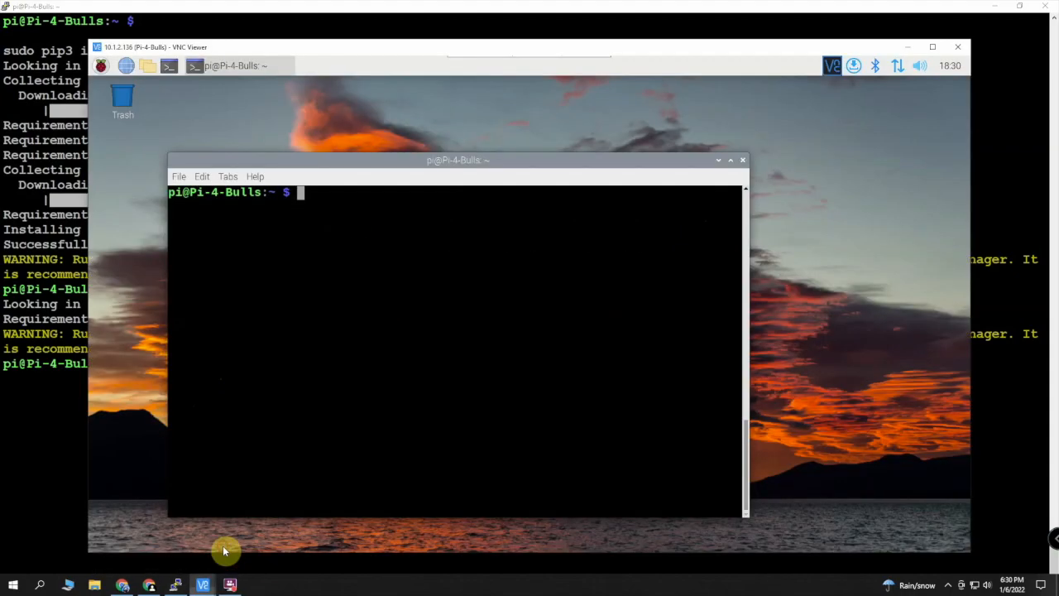
{"action": "type", "text": "ur"}
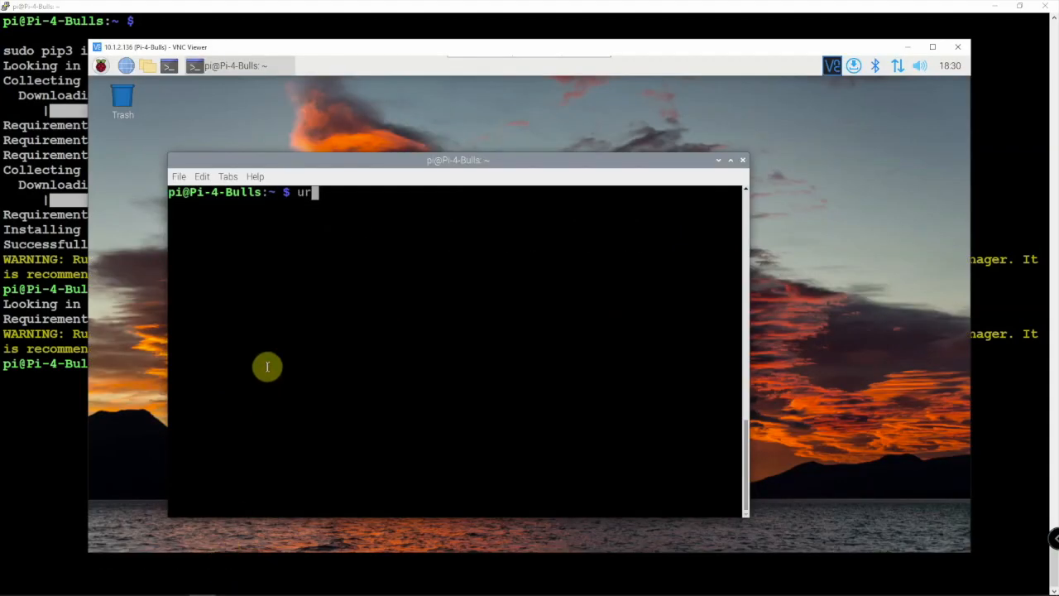
{"action": "key", "text": "Return"}
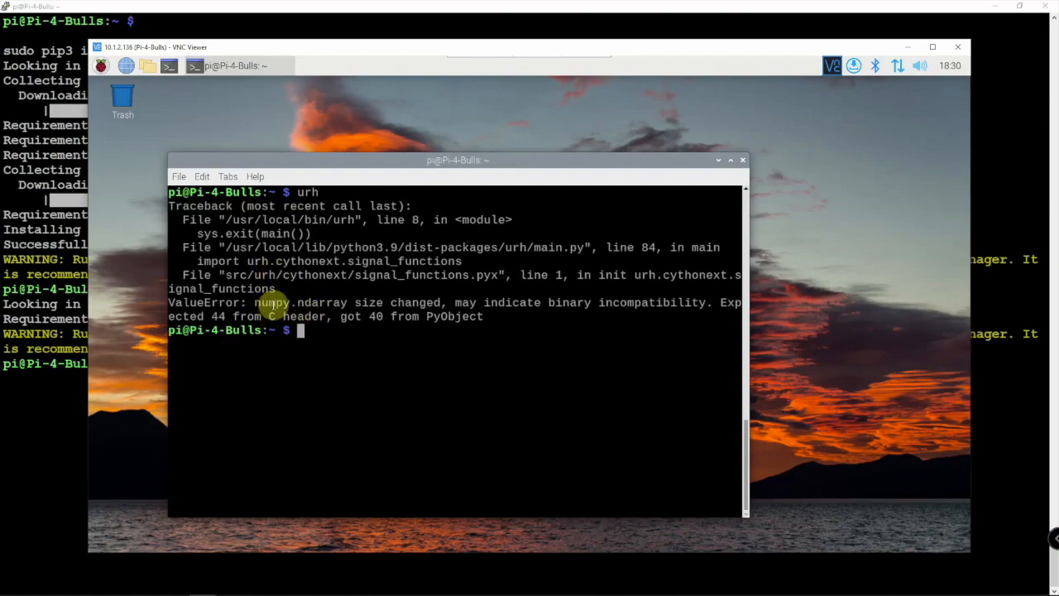
{"action": "left_click", "coordinate": [730, 160]}
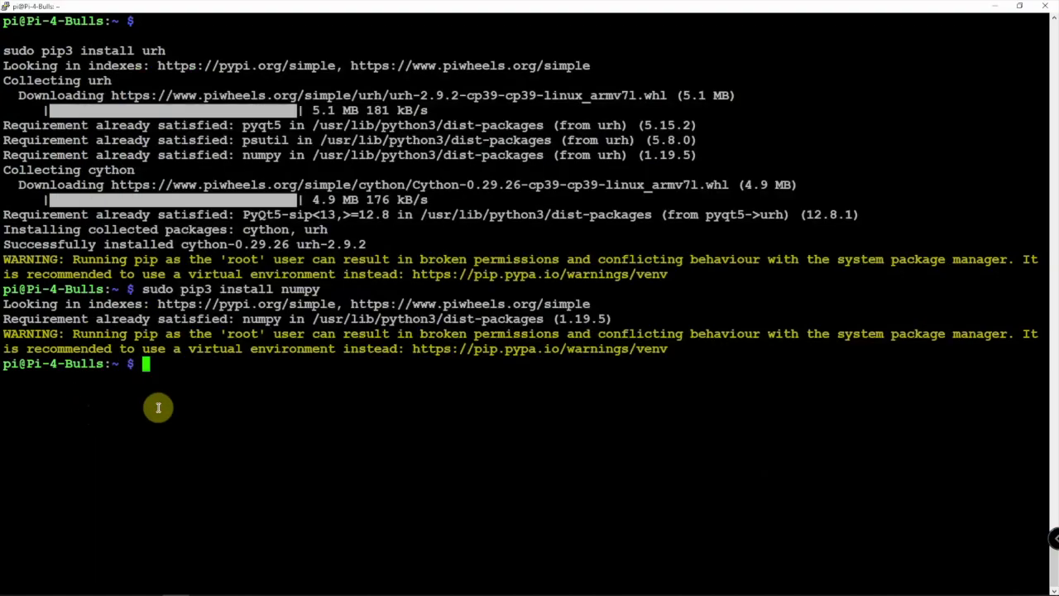
Upgrade numpy with sudo pip3 install --upgrade numpy, replacing 1.19.5 with 1.22.0.
{"action": "type", "text": "sudo pip3 install numpy"}
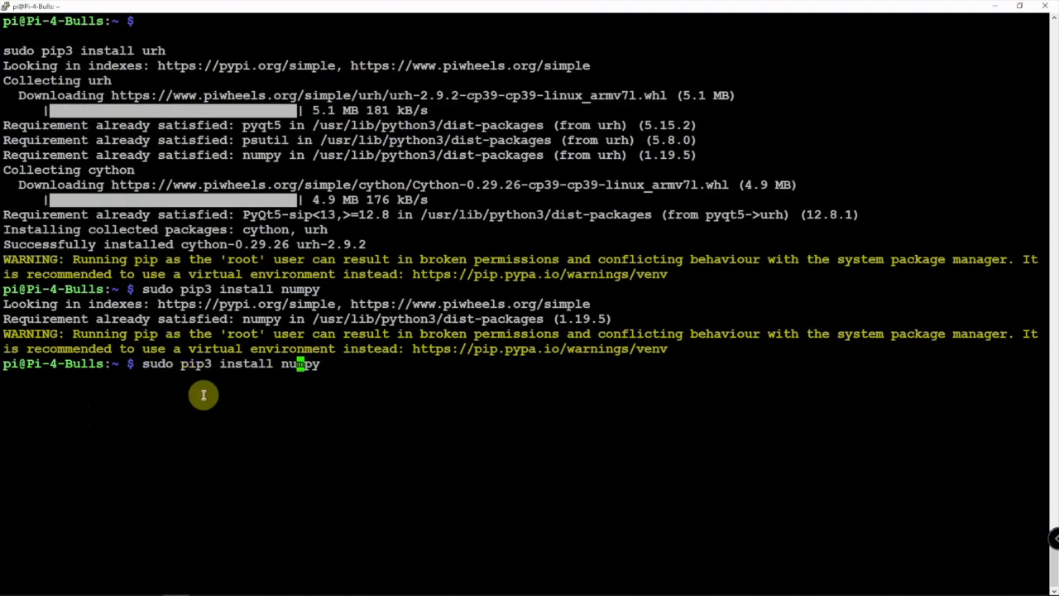
{"action": "type", "text": "--"}
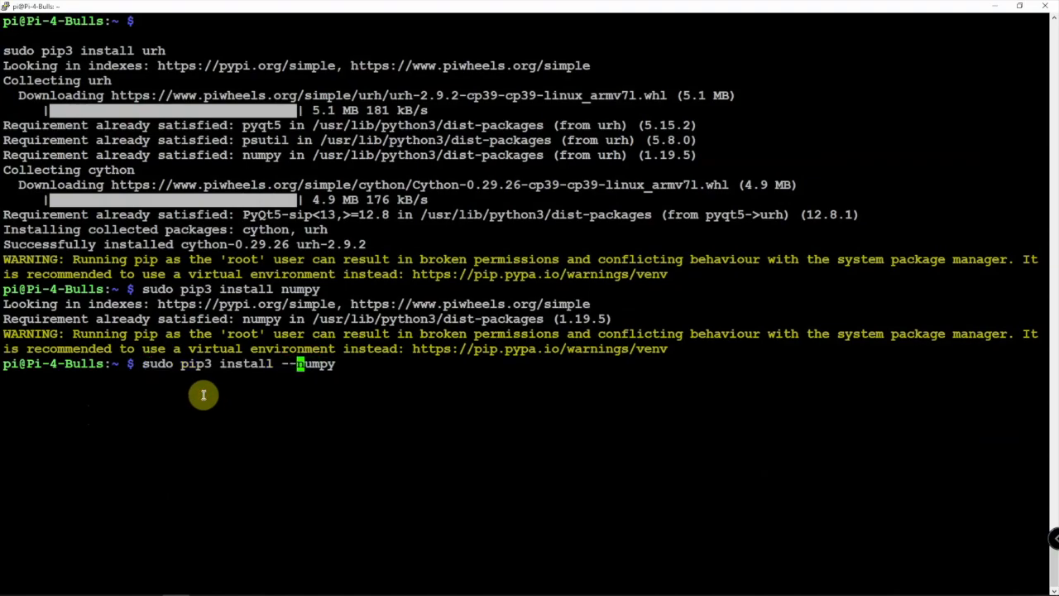
{"action": "type", "text": "upgr"}
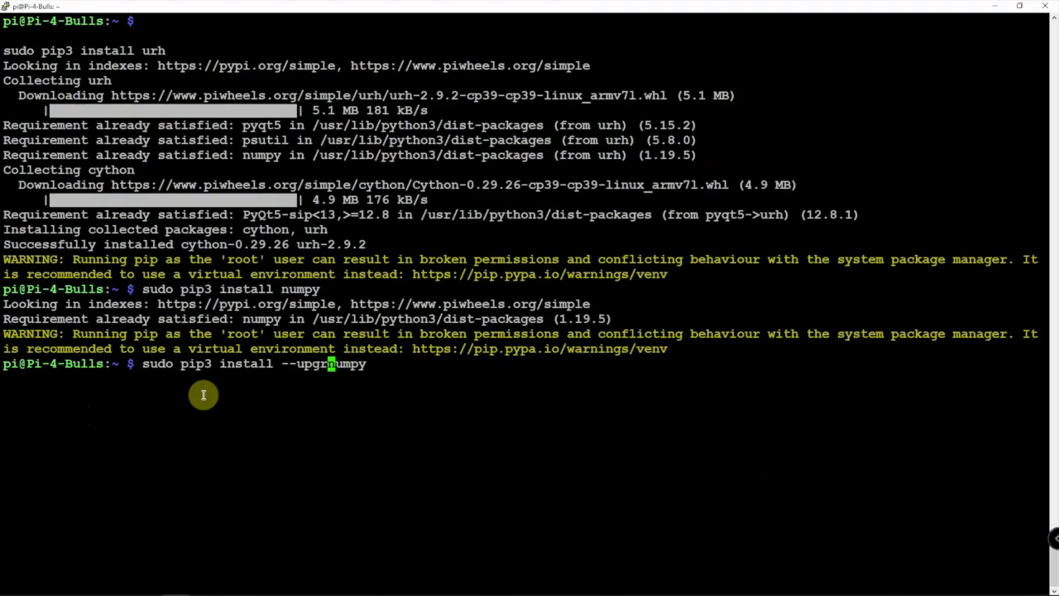
{"action": "type", "text": "ade "}
{"action": "key", "text": "Return"}
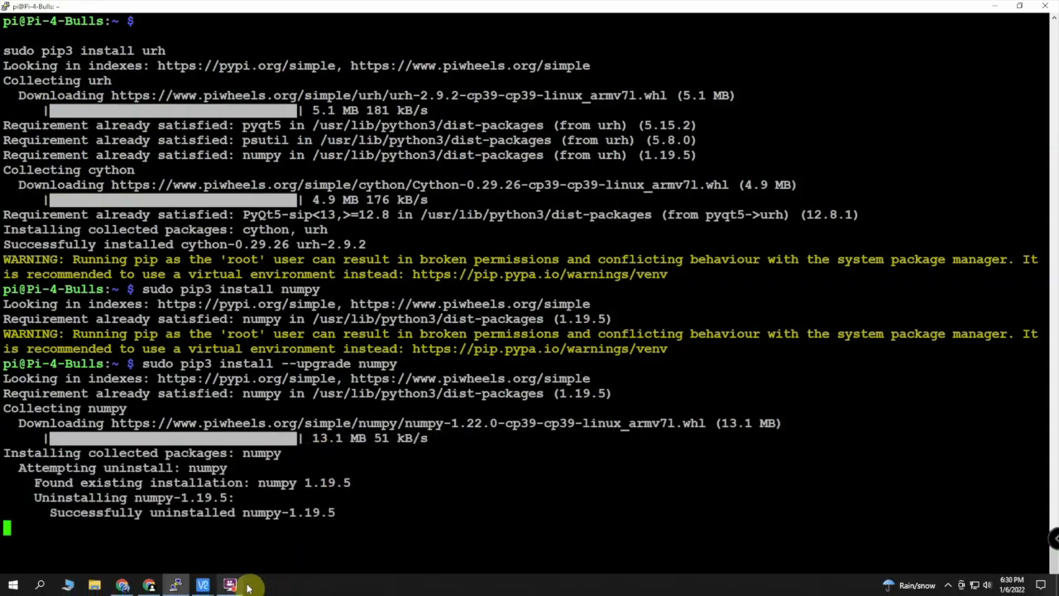
Run urh in the Pi terminal over VNC, opening the Universal Radio Hacker main window.
{"action": "left_click", "coordinate": [249, 586]}
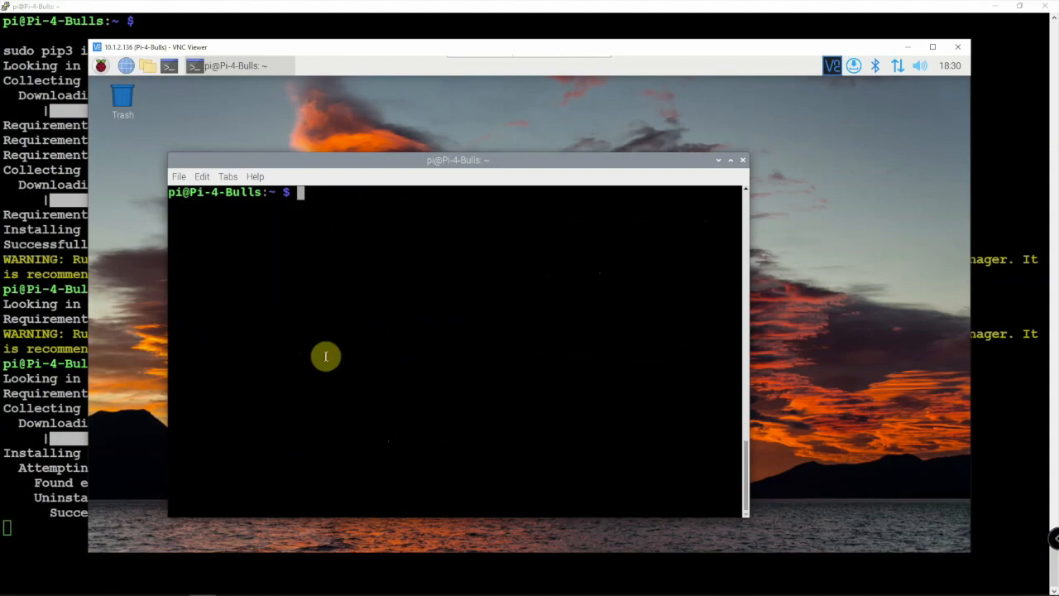
{"action": "key", "text": "Return"}
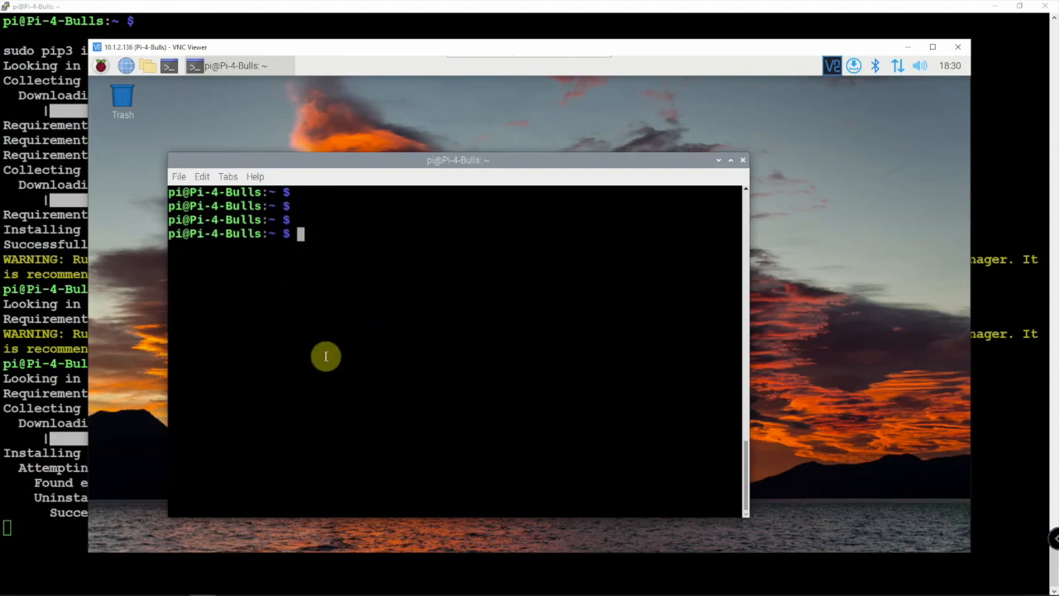
{"action": "type", "text": "urh"}
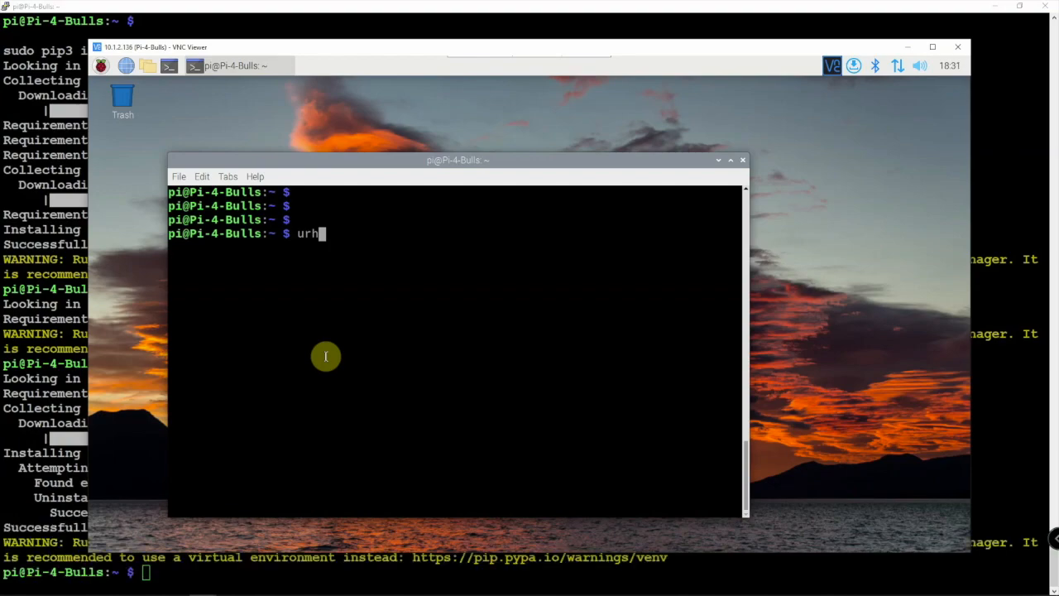
{"action": "key", "text": "Return"}
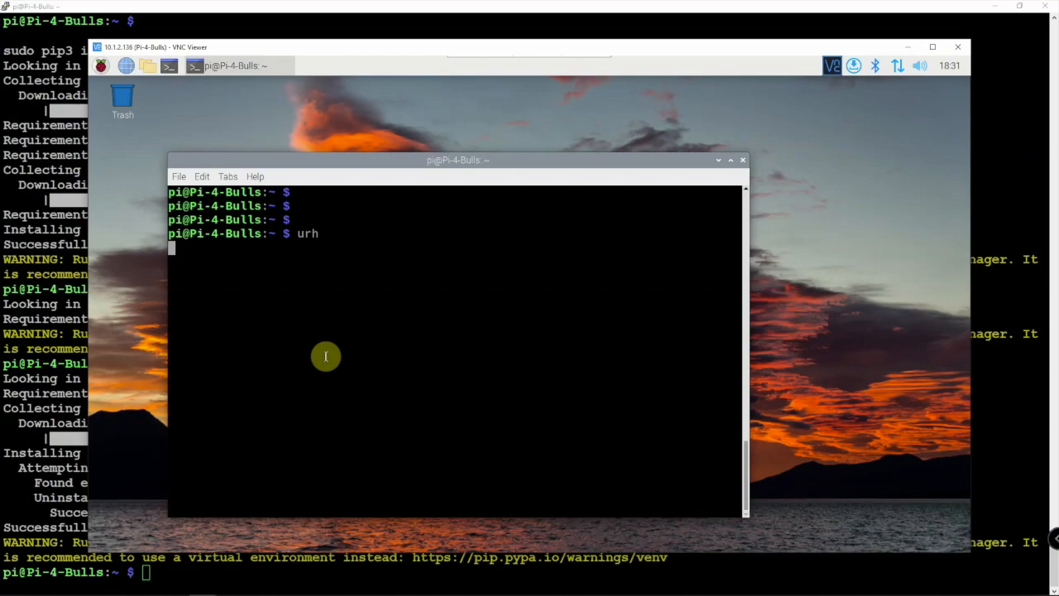
{"action": "key", "text": "Return"}
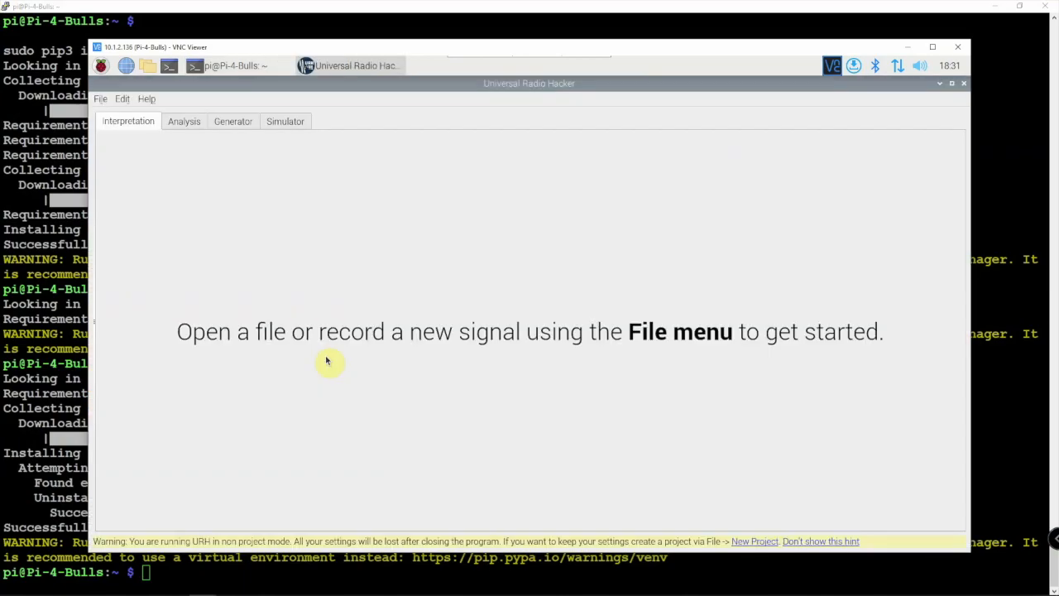
{"action": "mouse_move", "coordinate": [328, 354]}
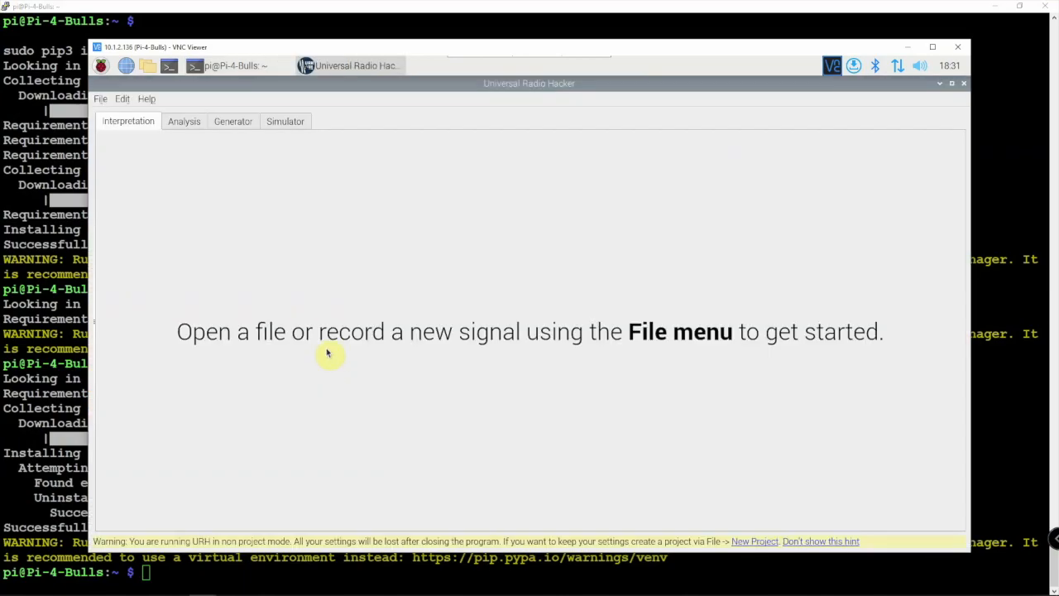
{"action": "mouse_move", "coordinate": [517, 97]}
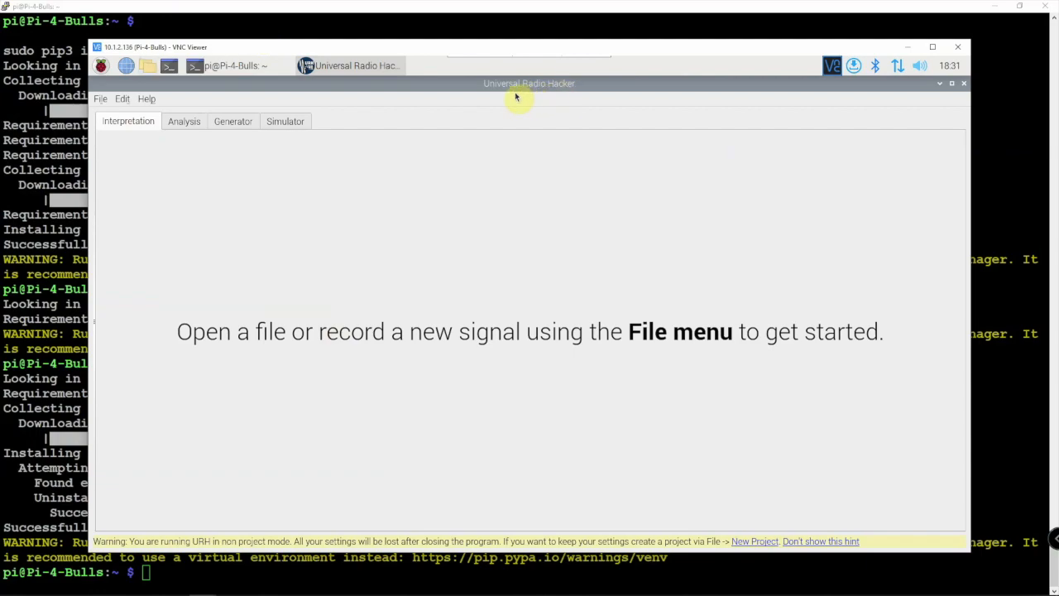
Browse URH's Generator tab, then the Simulator tab with its protocol and flow-graph panels.
{"action": "left_click", "coordinate": [232, 121]}
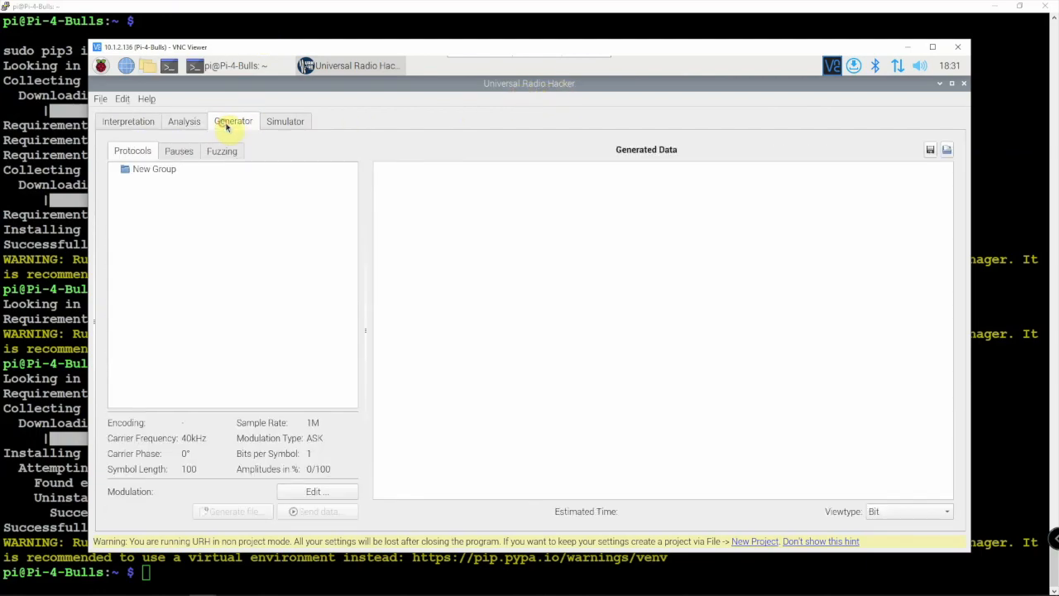
{"action": "left_click", "coordinate": [285, 121]}
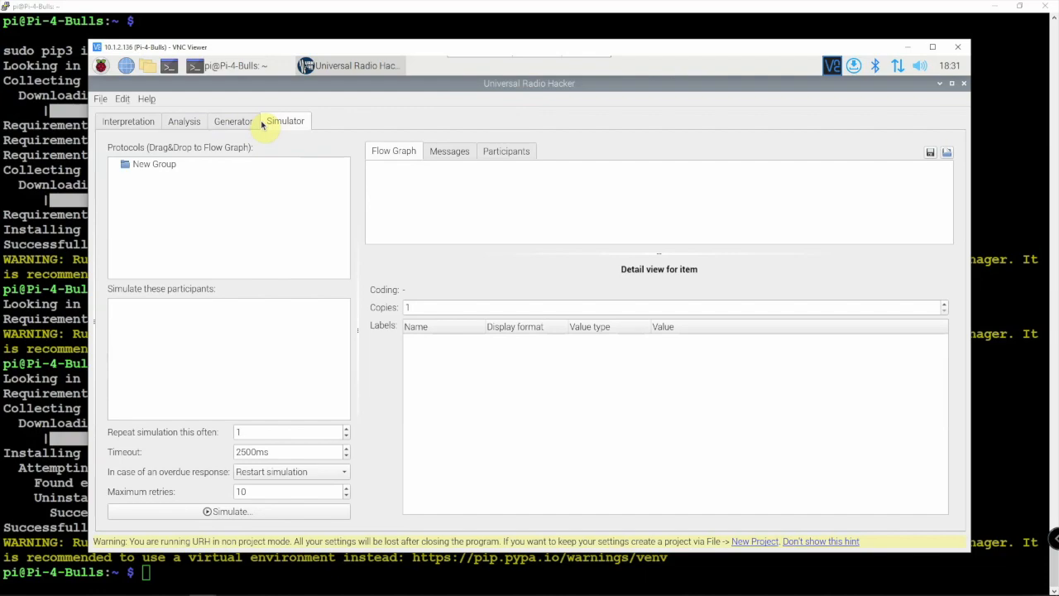
{"action": "mouse_move", "coordinate": [828, 87]}
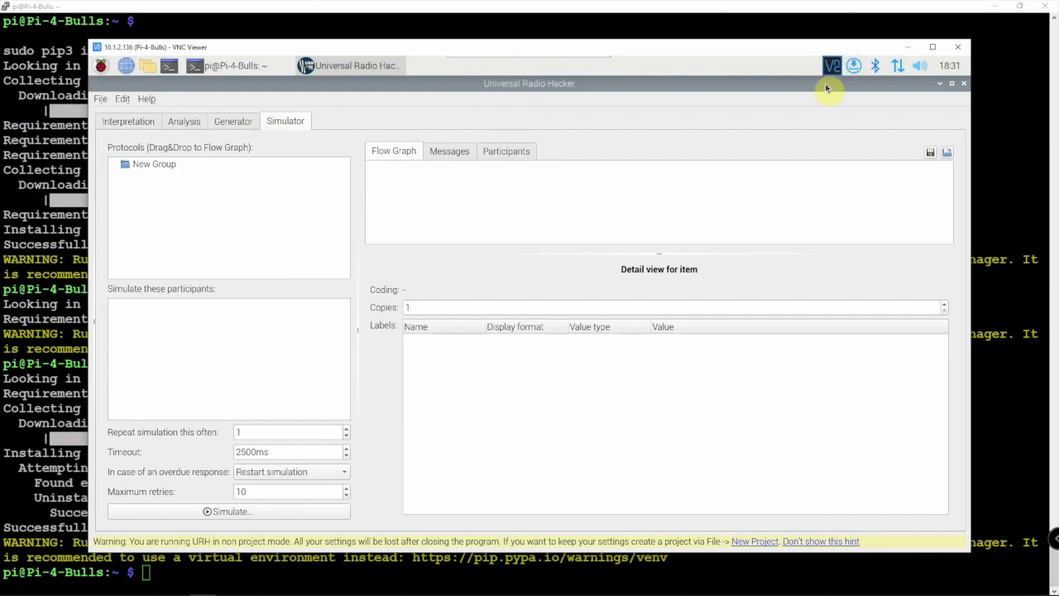